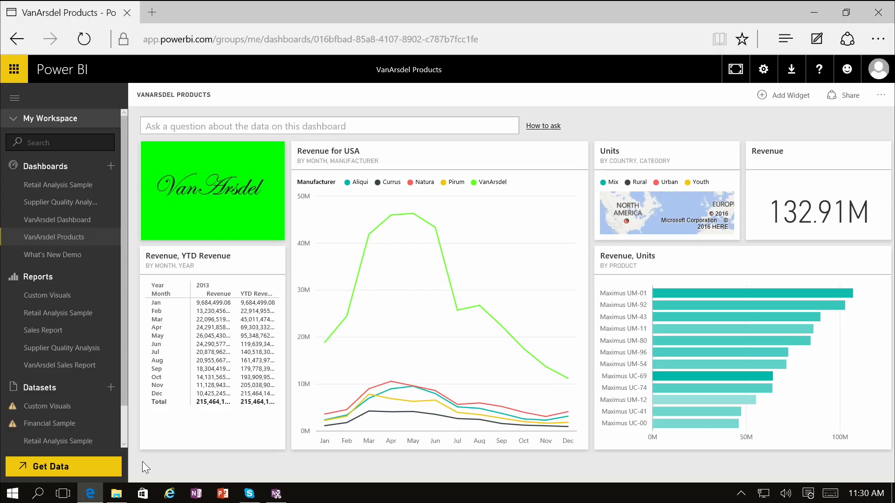
mouse_move(176, 429)
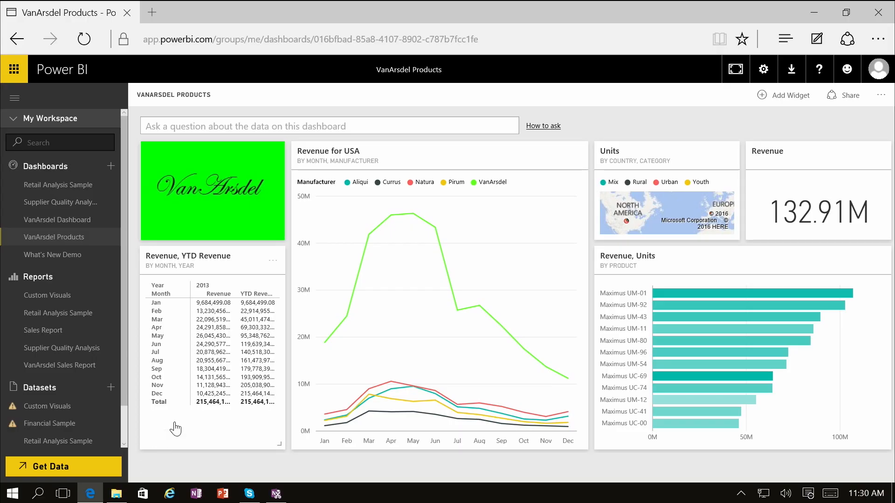
mouse_move(274, 268)
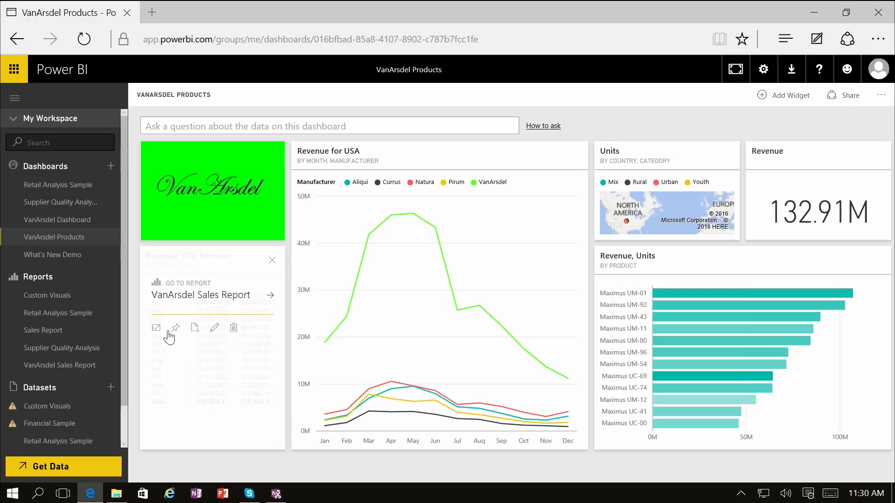
mouse_move(155, 328)
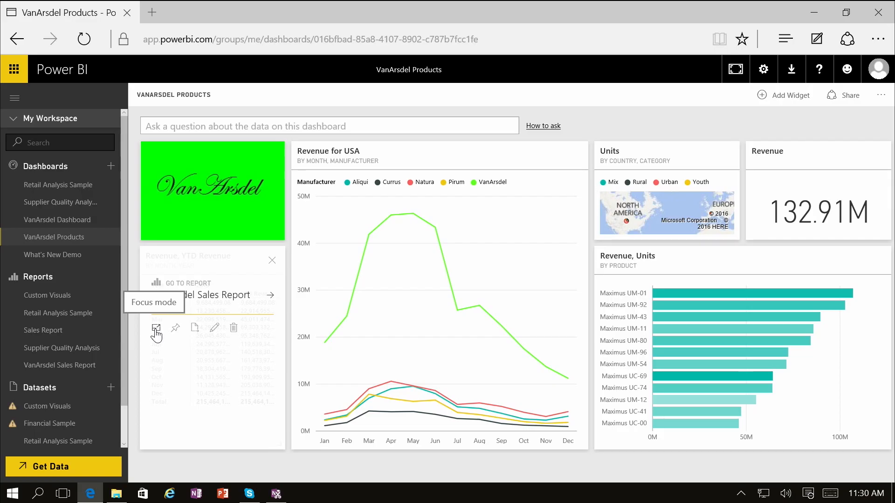
- View the Revenue, YTD Revenue tile enlarged for 2013–2015, then go back to VanArsdel Products
left_click(156, 329)
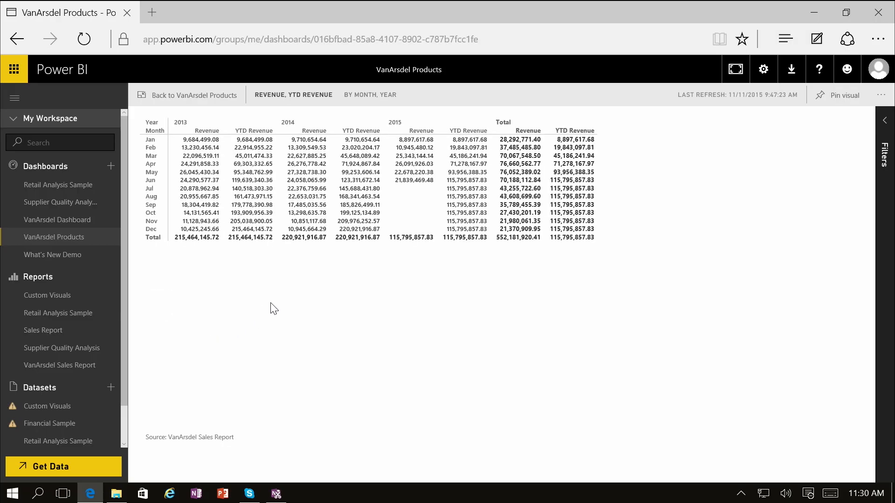
mouse_move(317, 302)
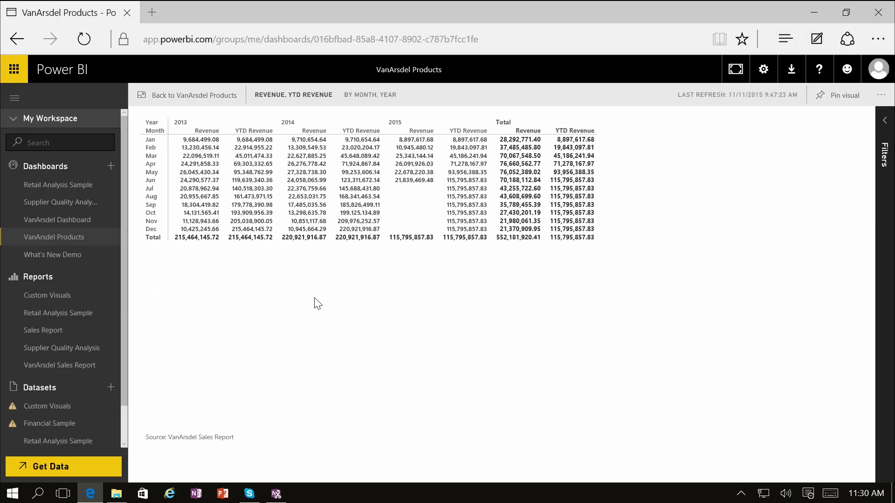
mouse_move(187, 271)
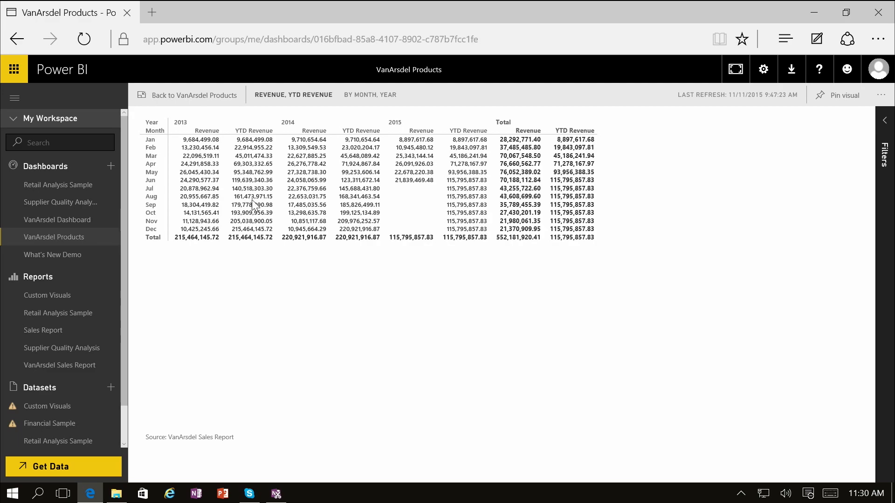
mouse_move(407, 271)
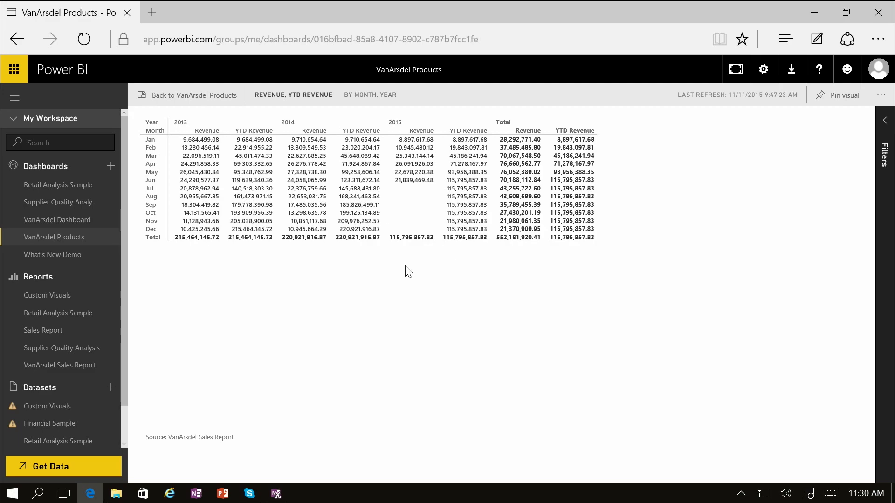
mouse_move(330, 167)
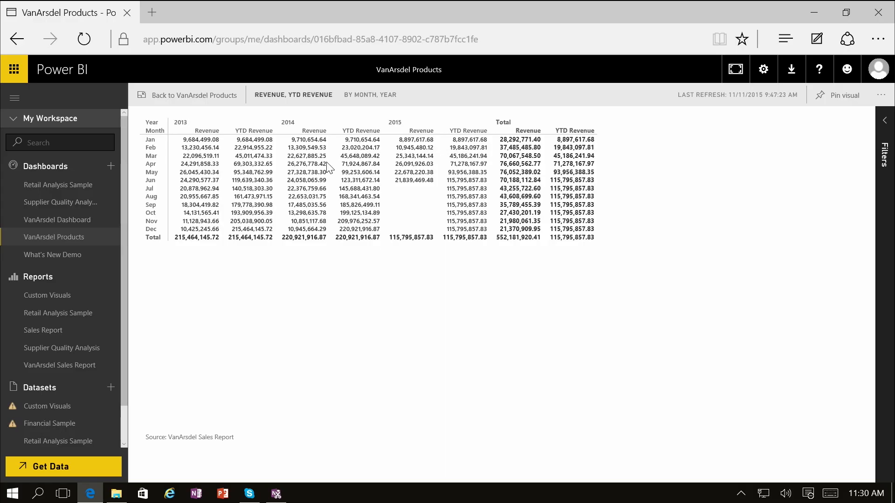
mouse_move(370, 106)
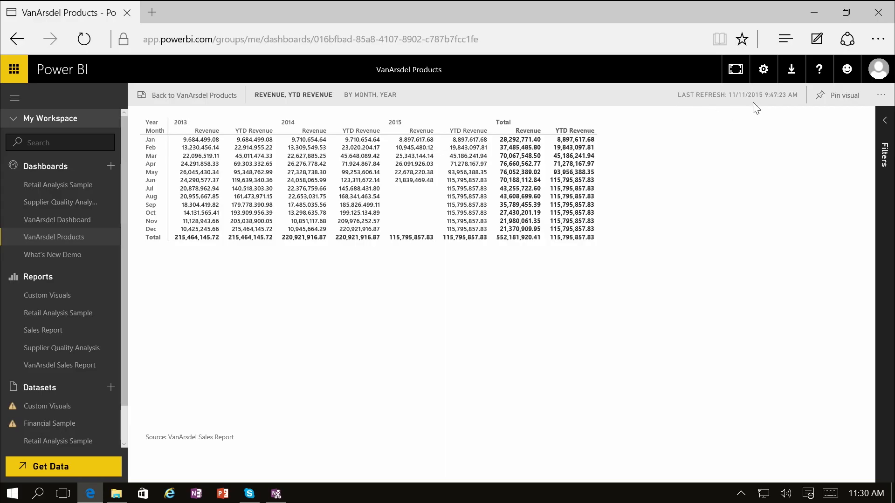
mouse_move(842, 110)
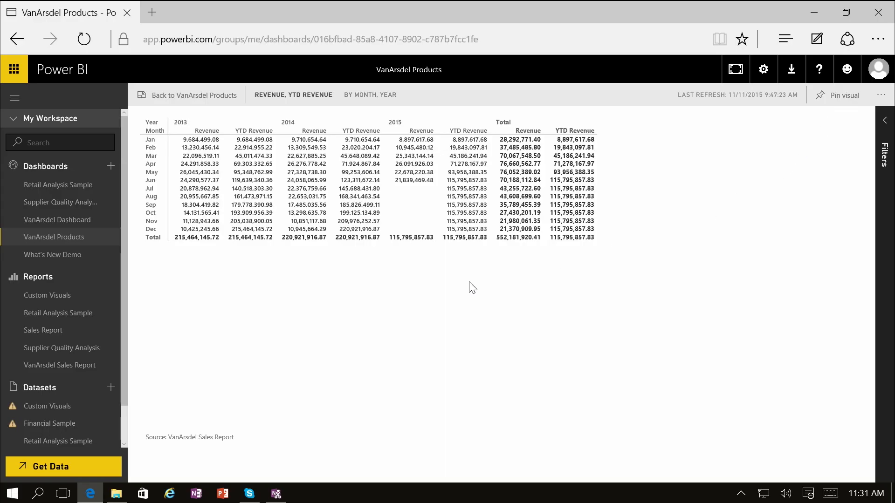
mouse_move(218, 102)
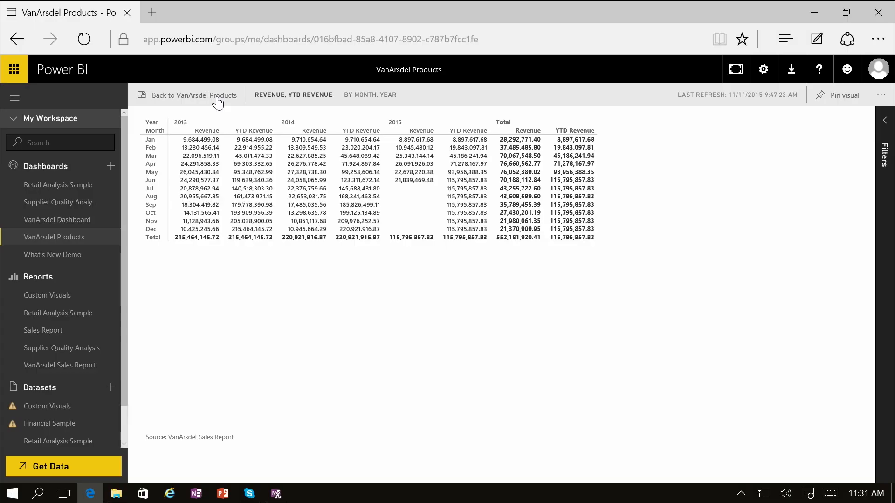
left_click(196, 95)
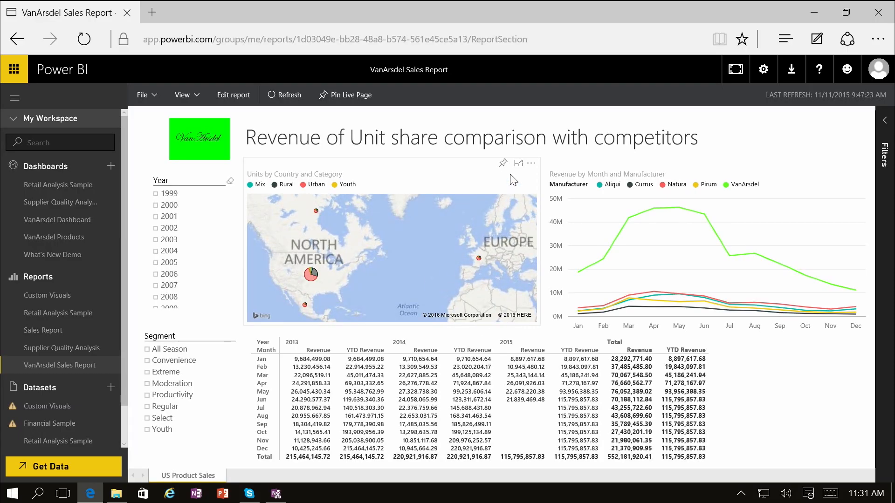
mouse_move(518, 164)
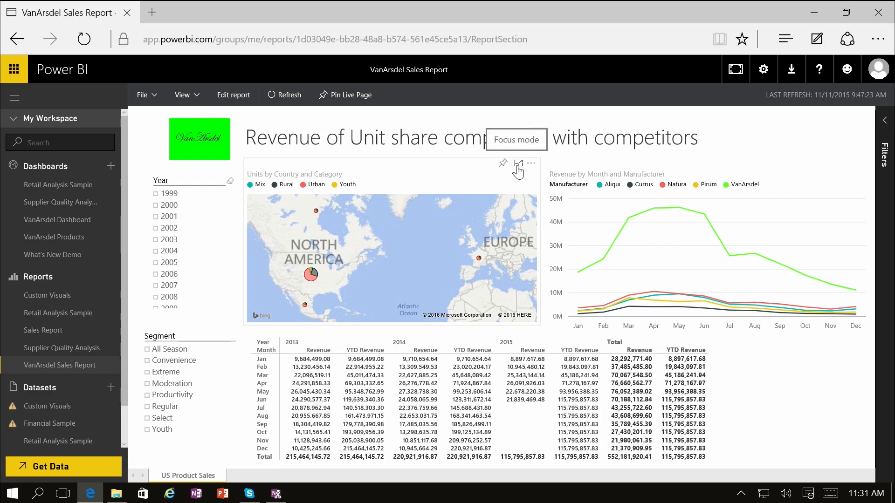
- Enlarge the Units by Country and Category map to fill the report page
left_click(517, 164)
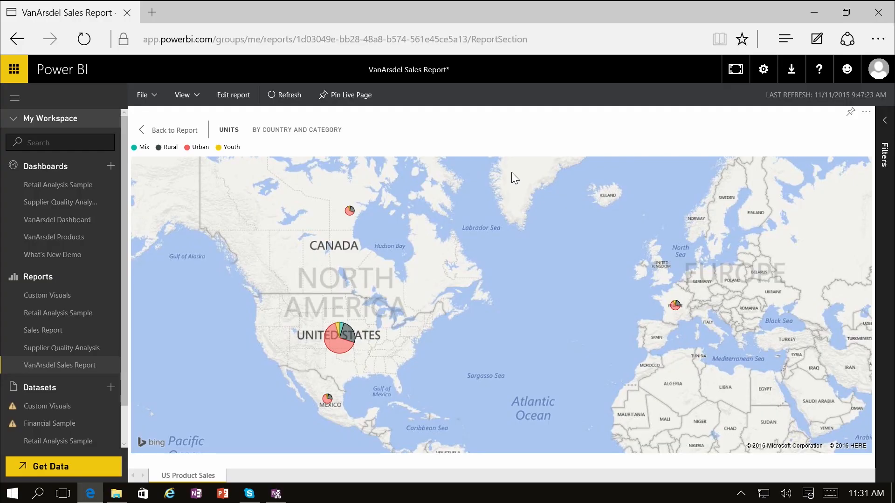
mouse_move(408, 287)
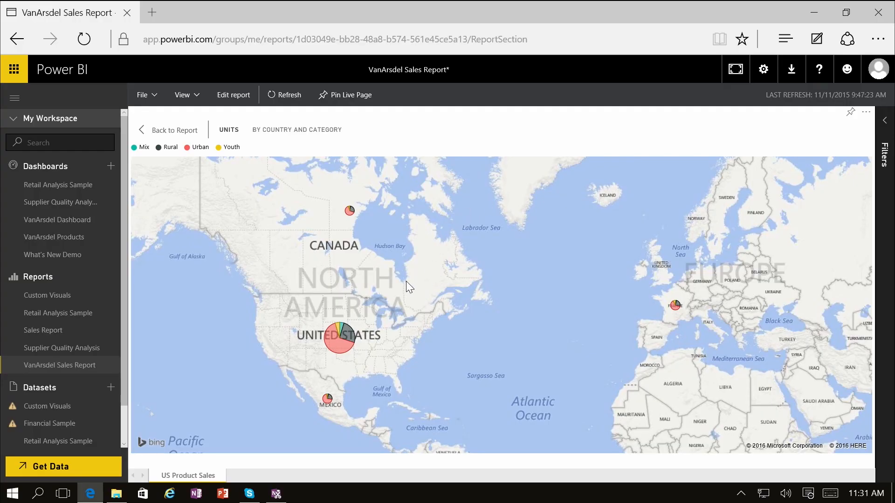
mouse_move(337, 334)
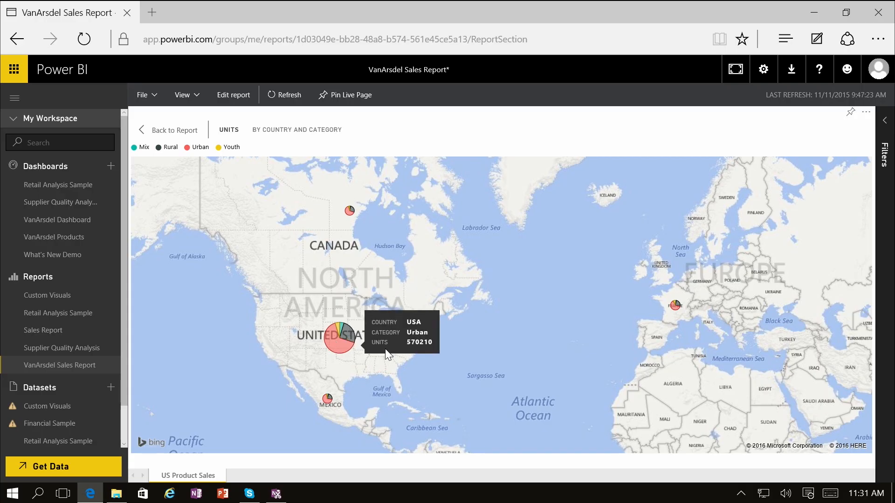
mouse_move(563, 340)
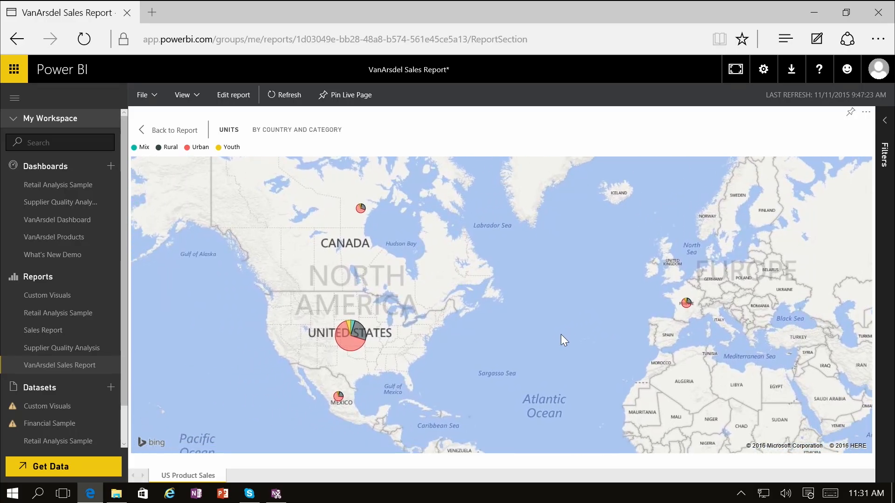
mouse_move(485, 317)
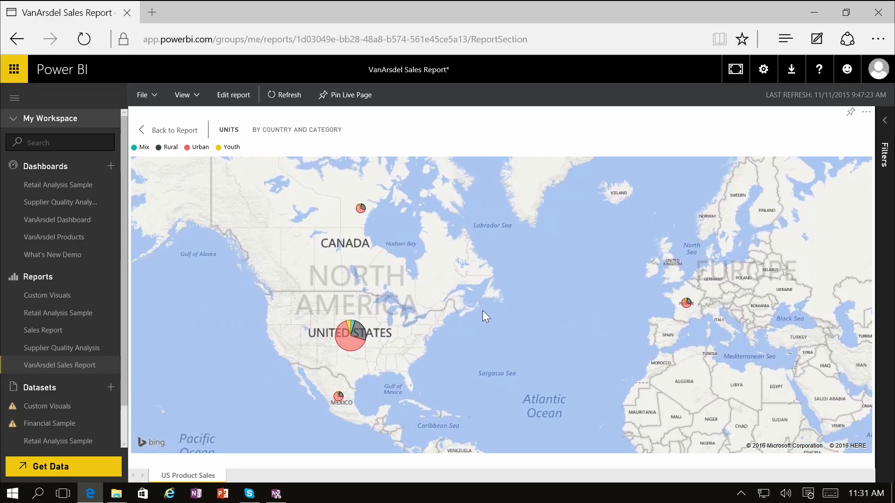
mouse_move(442, 302)
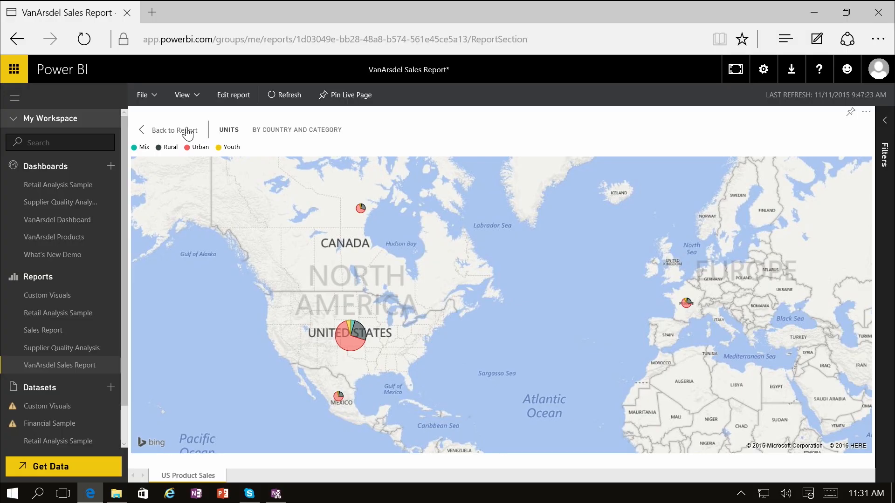
- Leave the focused Units map and return to the full VanArsdel Sales Report page
left_click(173, 131)
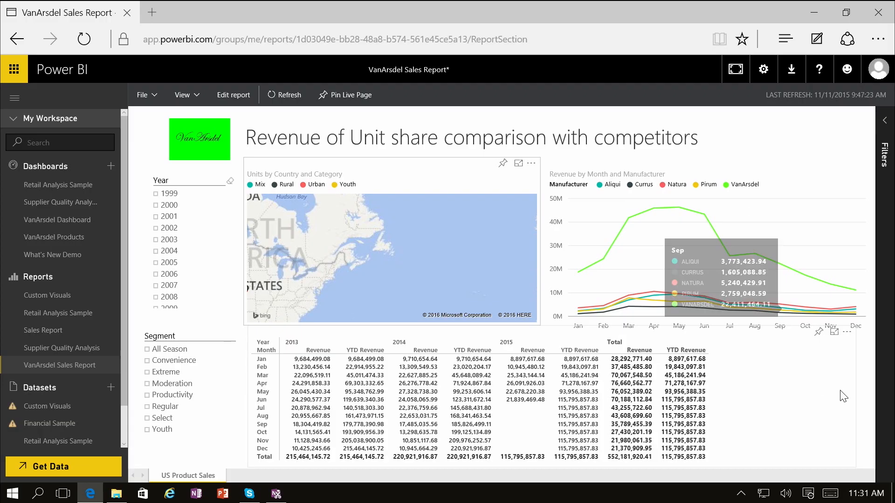
mouse_move(866, 377)
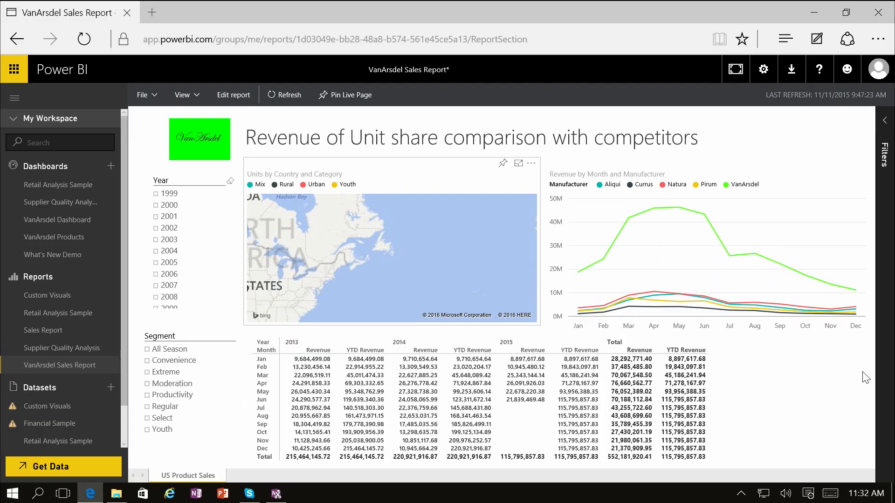